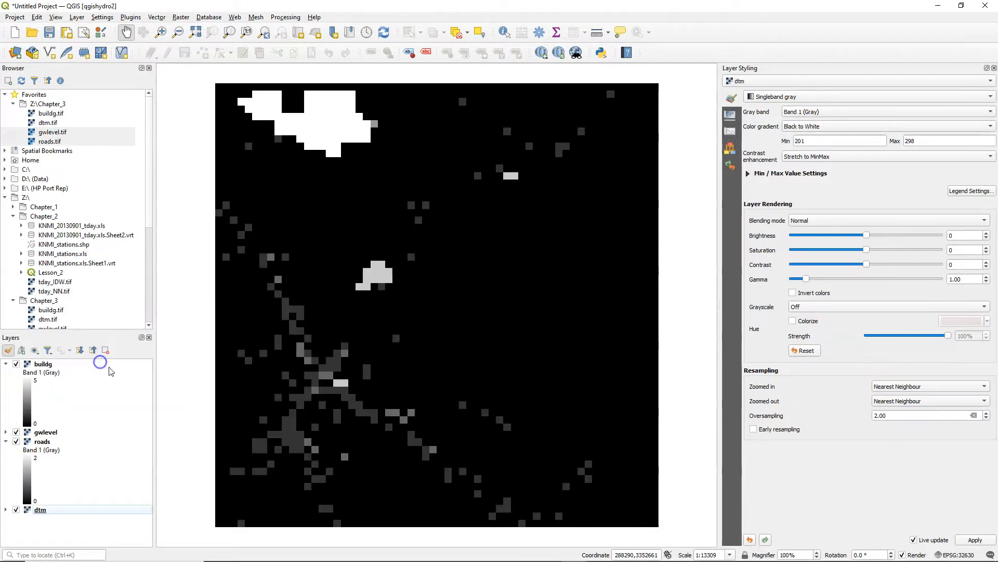
With buildg selected, install the RasterAttributeTable plugin via the Plugin Manager
{"action": "left_click", "coordinate": [43, 364]}
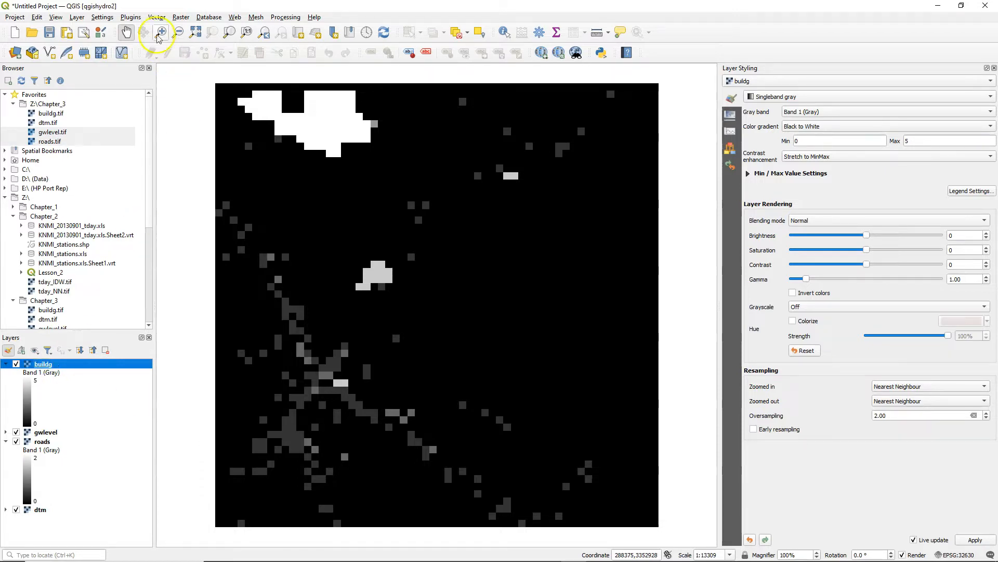
{"action": "left_click", "coordinate": [453, 185]}
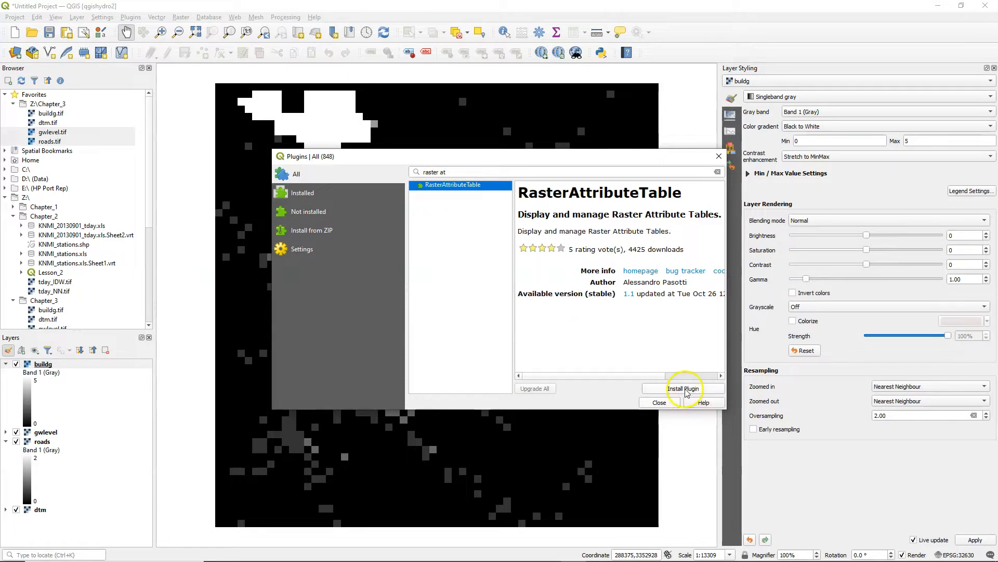
{"action": "left_click", "coordinate": [684, 389]}
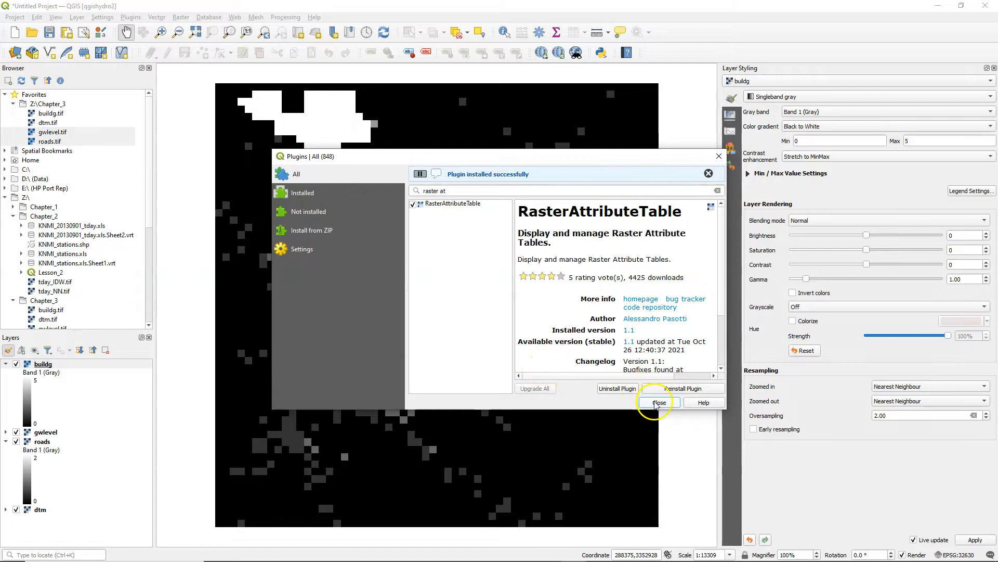
{"action": "left_click", "coordinate": [658, 402]}
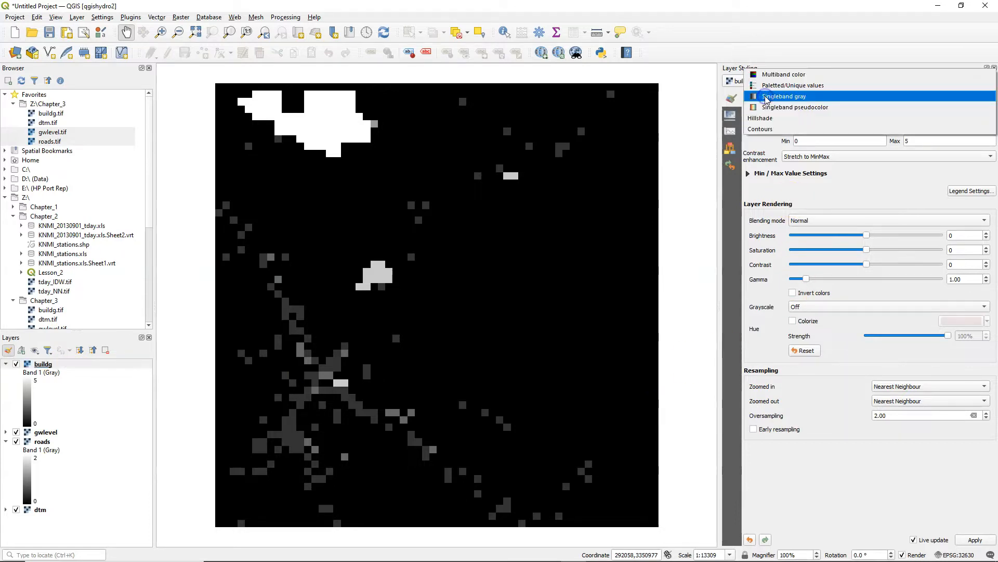
Switch buildg to Paletted/Unique values and classify values 0–5 into distinct colours
{"action": "left_click", "coordinate": [792, 85]}
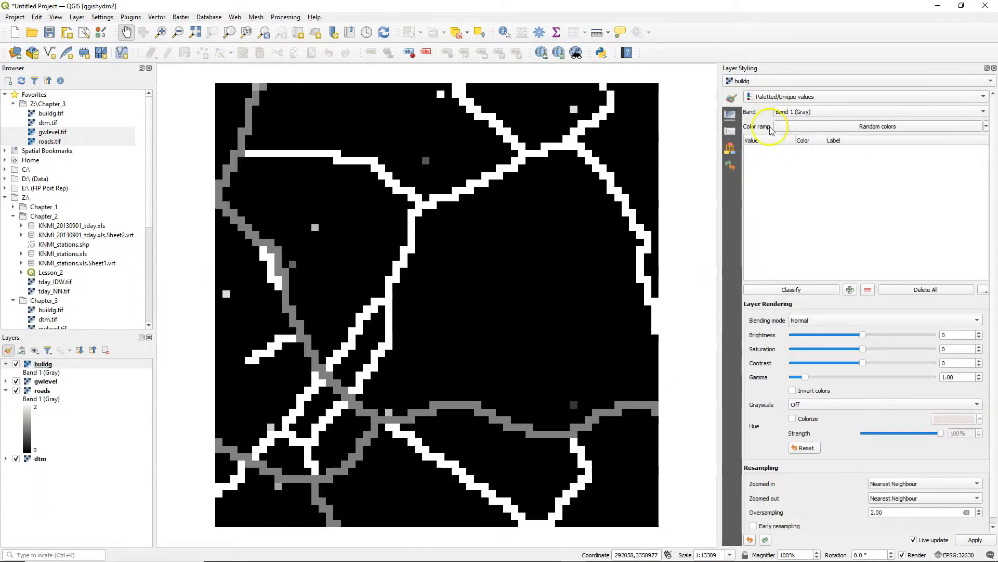
{"action": "left_click", "coordinate": [792, 289]}
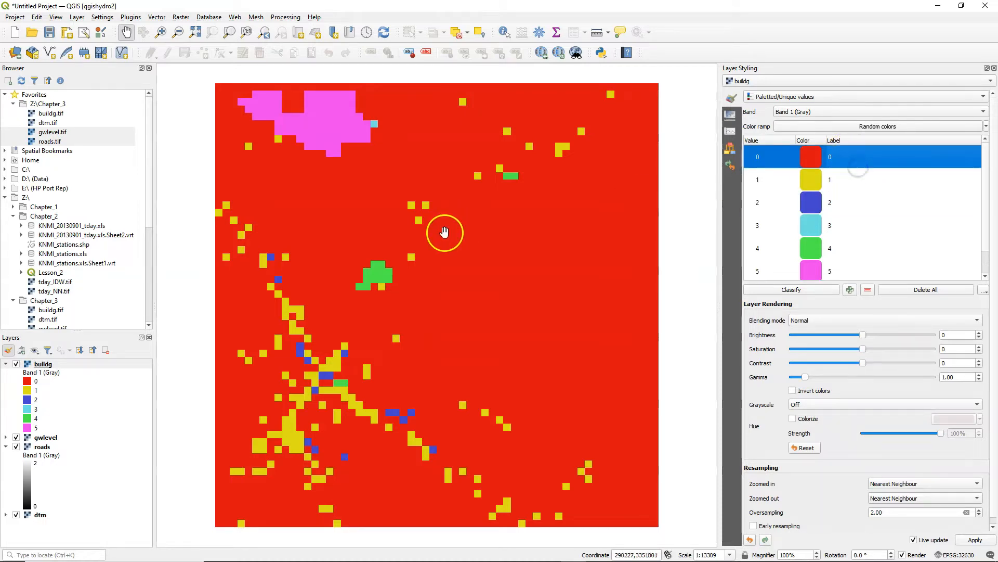
Create a new raster attribute table for buildg stored as GDAL auxiliary XML
{"action": "right_click", "coordinate": [43, 363]}
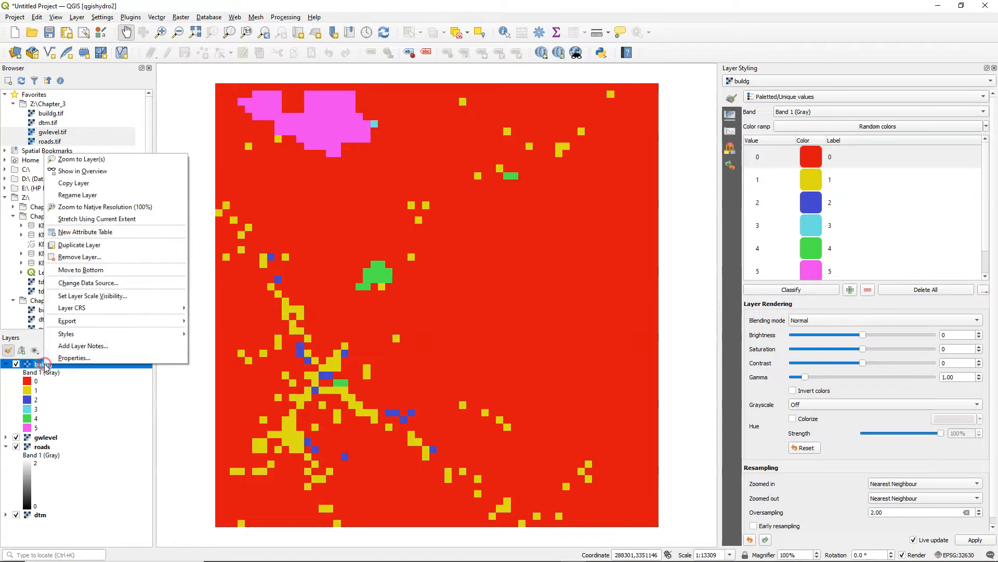
{"action": "mouse_move", "coordinate": [91, 232]}
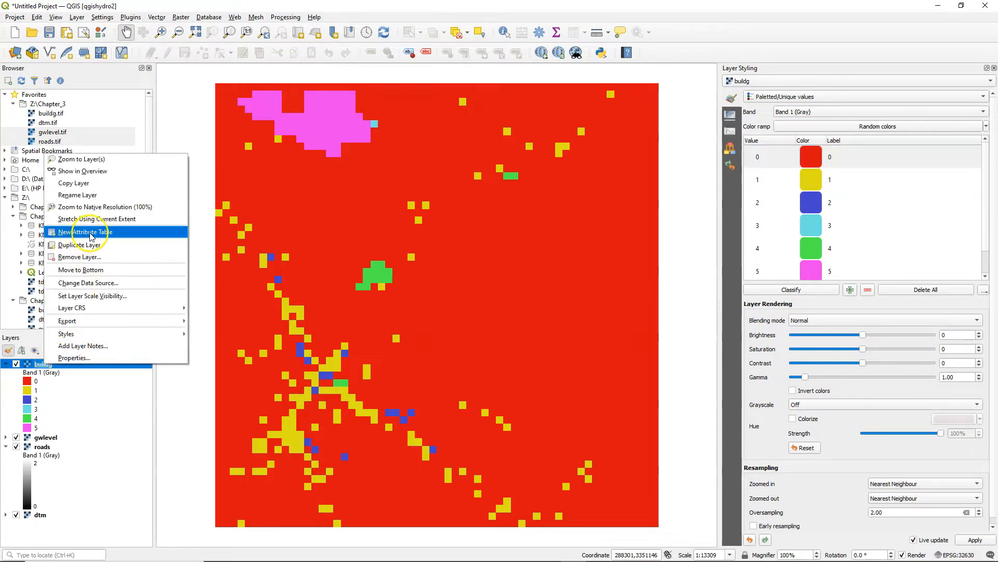
{"action": "left_click", "coordinate": [82, 231]}
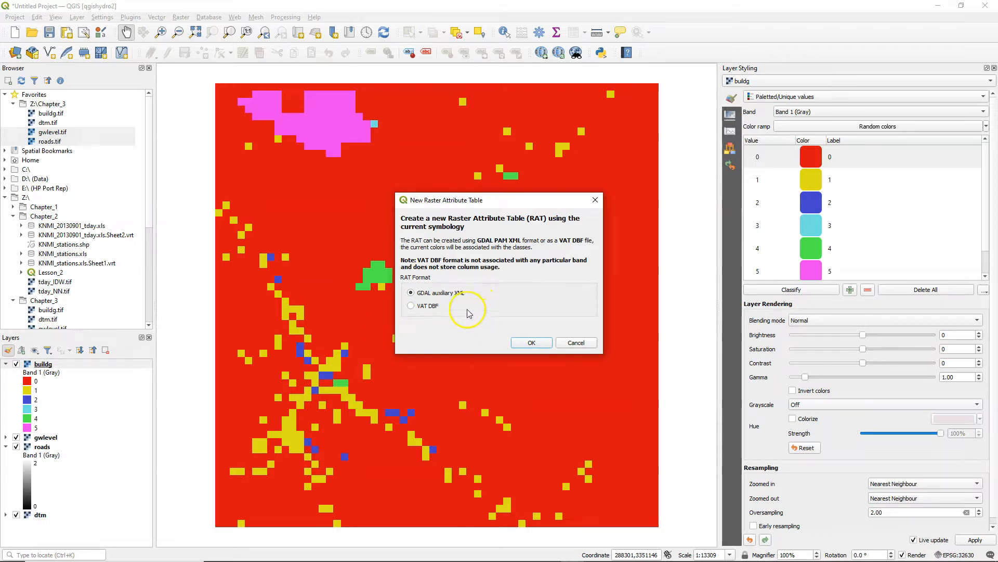
{"action": "left_click", "coordinate": [532, 342]}
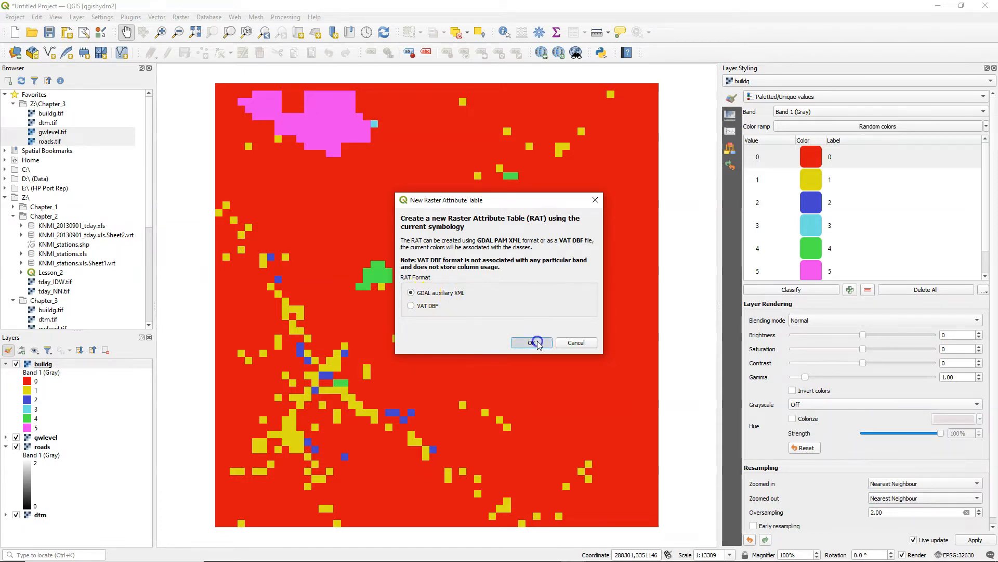
{"action": "left_click", "coordinate": [532, 342]}
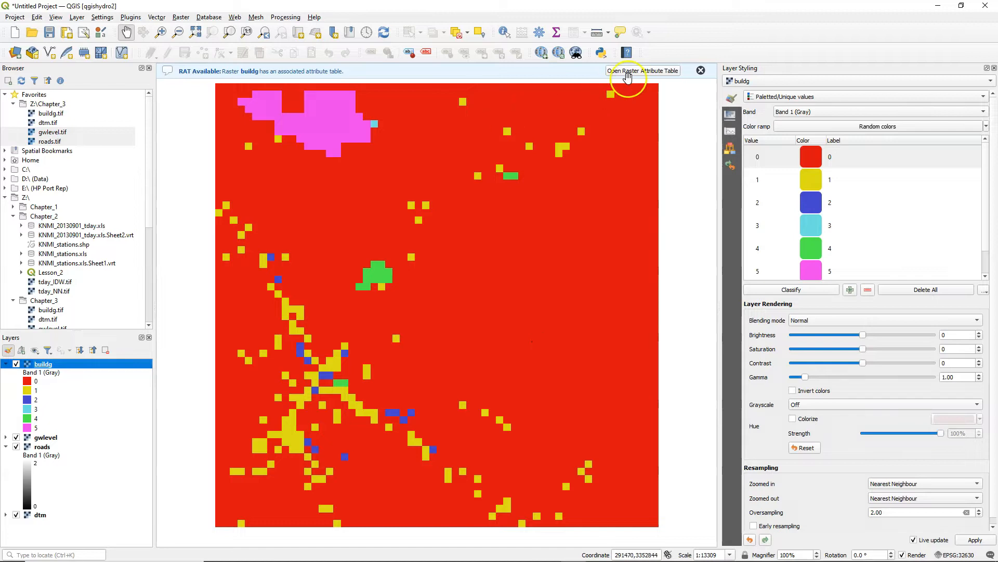
Open the buildg attribute table listing values 0–5 and begin adding a column
{"action": "left_click", "coordinate": [643, 70]}
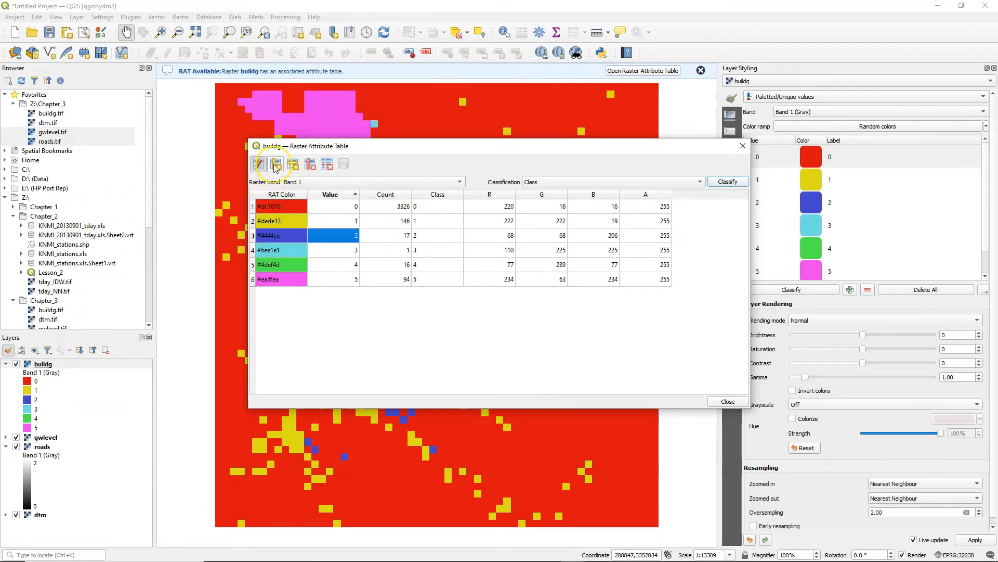
{"action": "left_click", "coordinate": [275, 164]}
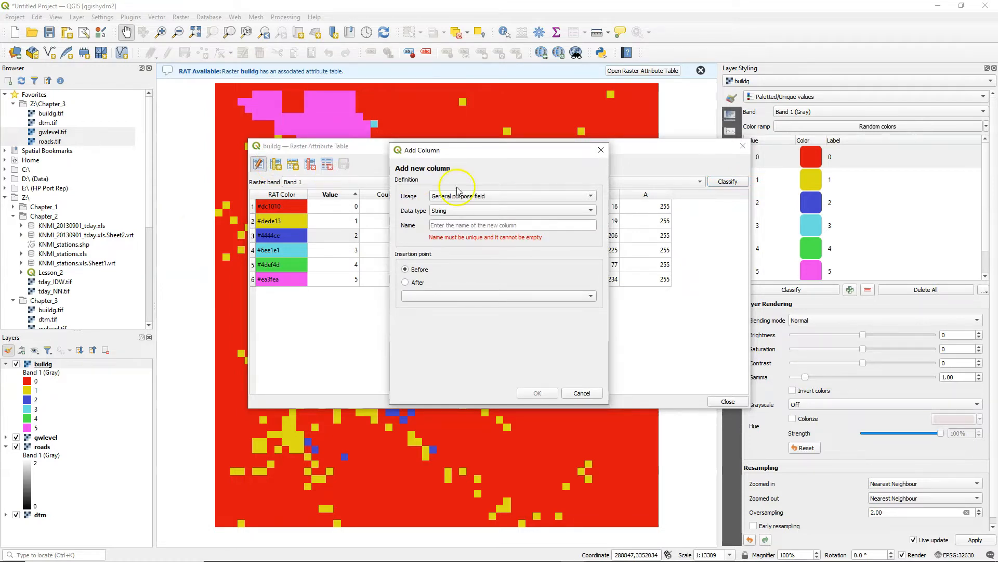
Add a 'Land use' class-name column placed after Class
{"action": "left_click", "coordinate": [513, 195]}
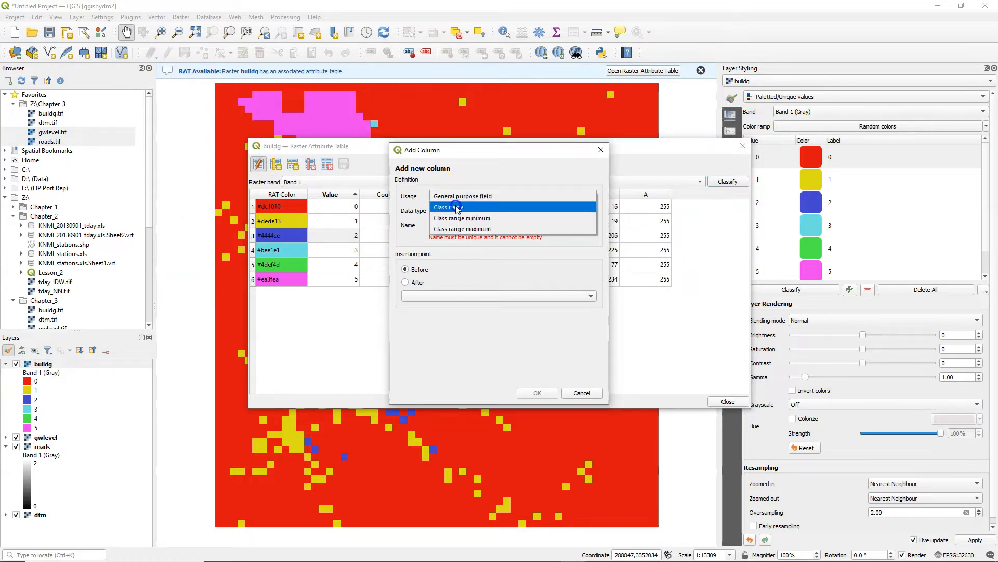
{"action": "left_click", "coordinate": [448, 207]}
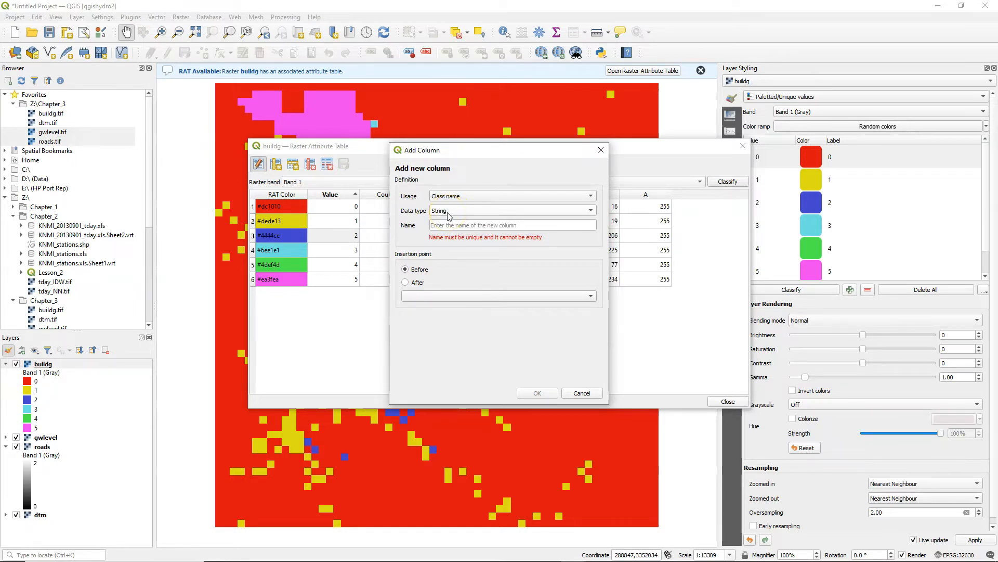
{"action": "type", "text": "Land use"}
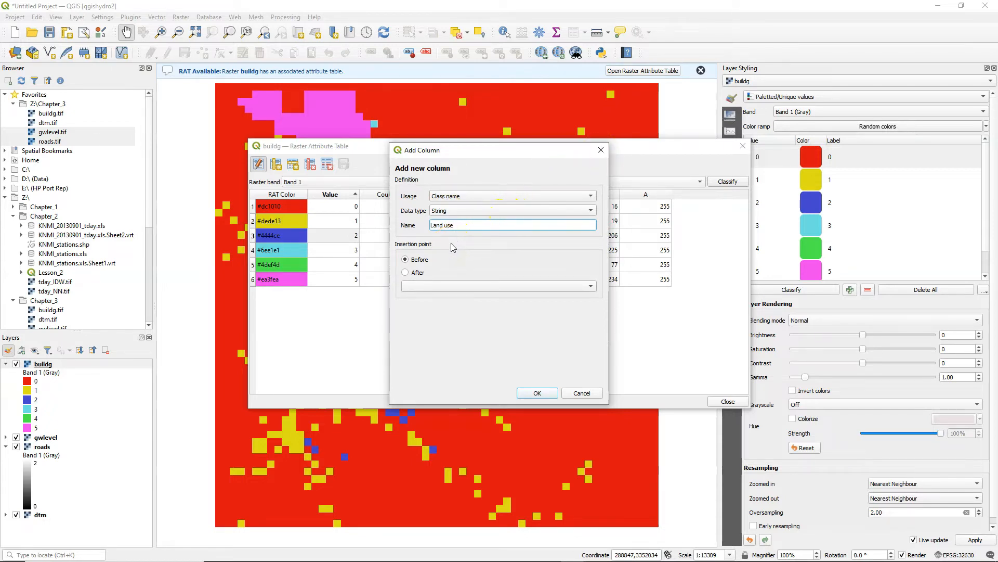
{"action": "left_click", "coordinate": [405, 272]}
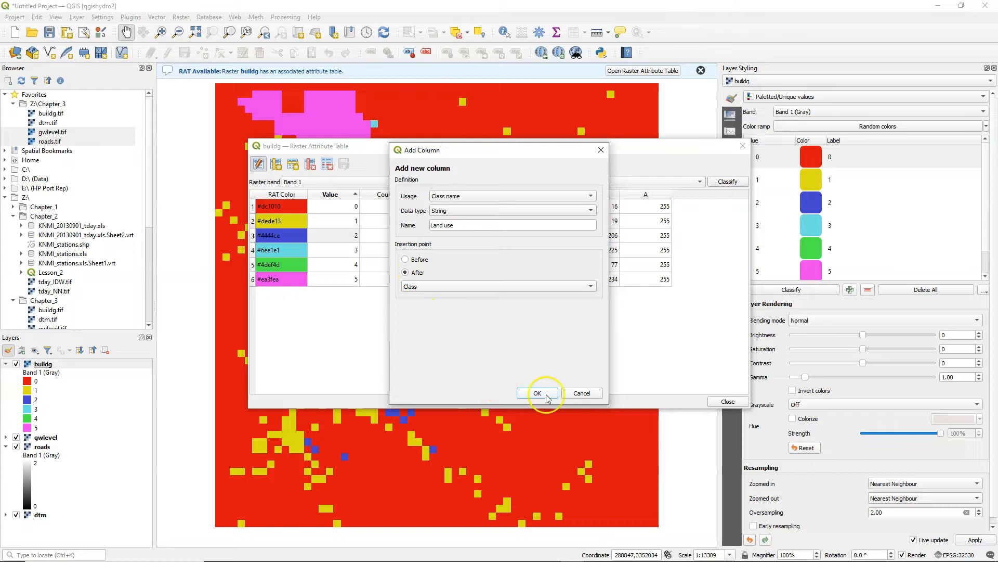
{"action": "left_click", "coordinate": [538, 393]}
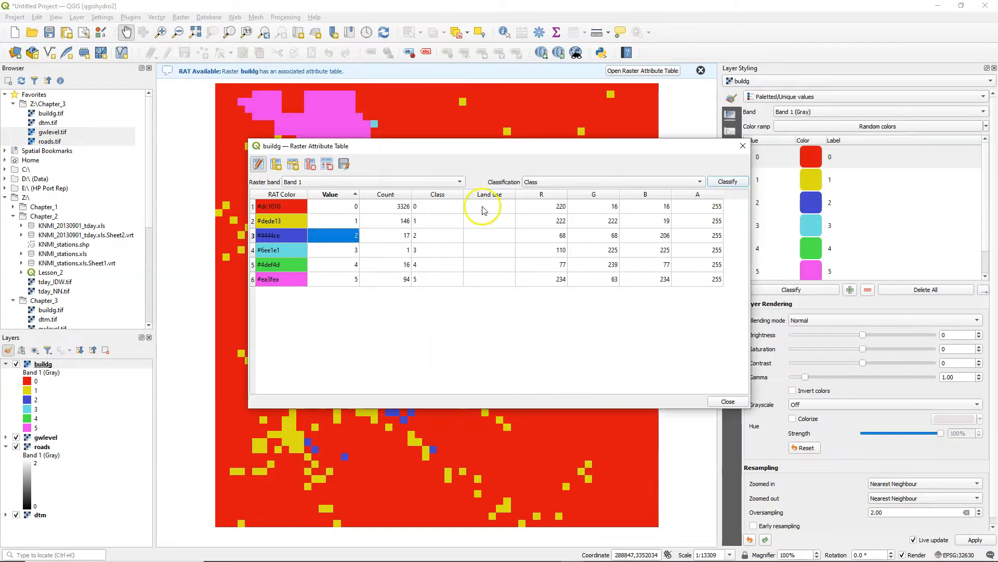
{"action": "mouse_move", "coordinate": [482, 206]}
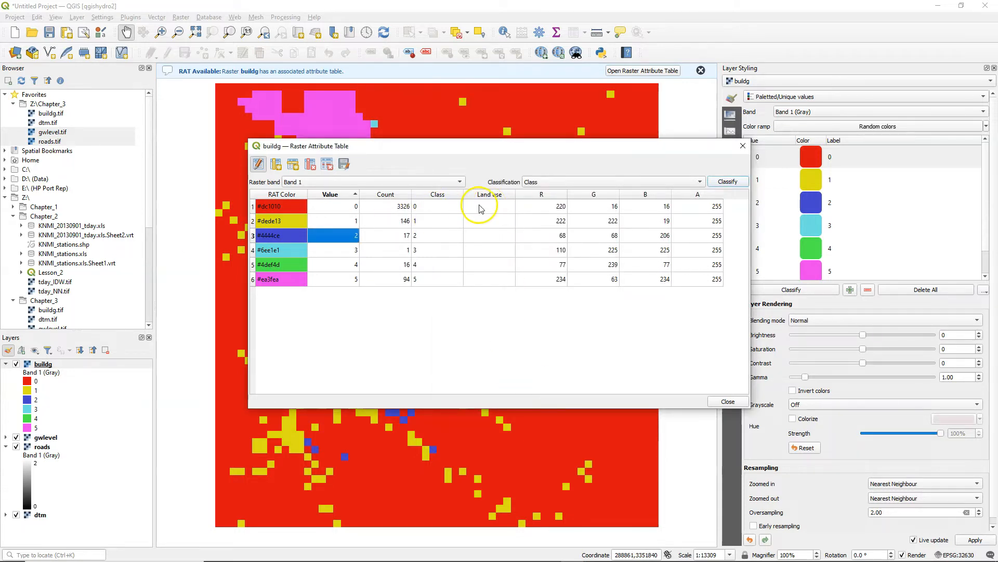
Type 'N' for None in the first Land use cell and move to the next row
{"action": "type", "text": "N"}
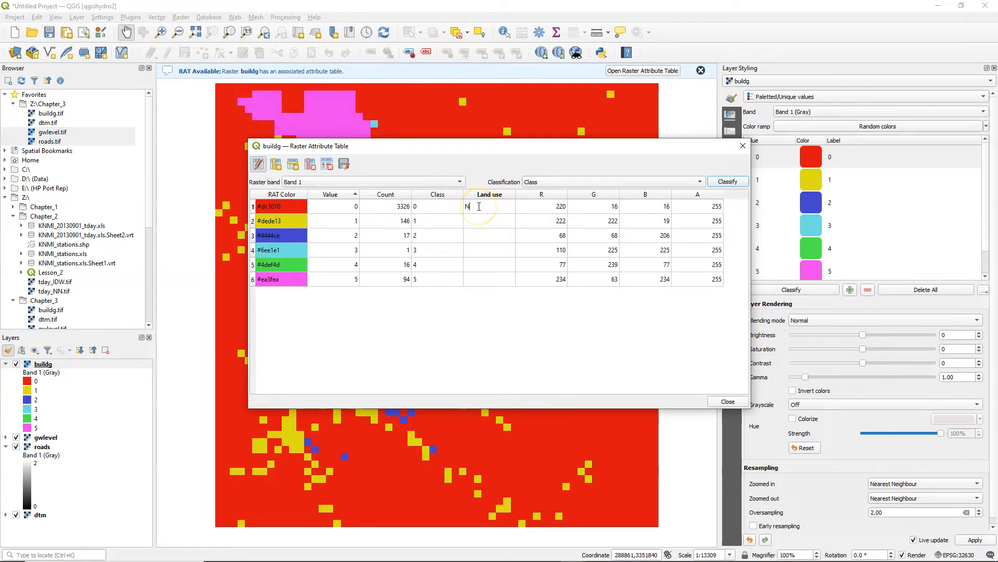
{"action": "left_click", "coordinate": [498, 249]}
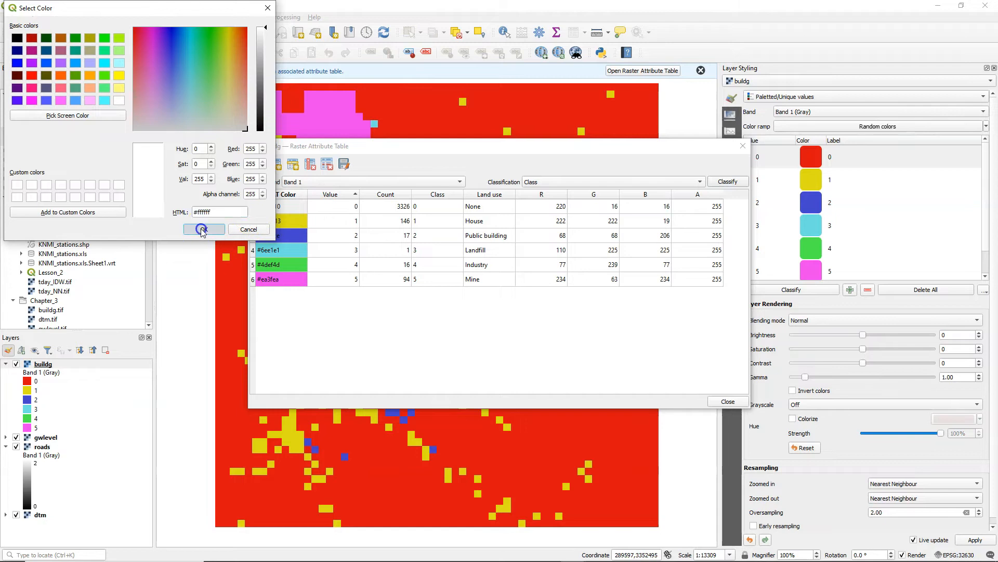
Confirm white as the None colour and edit the Public building colour code
{"action": "left_click", "coordinate": [224, 35]}
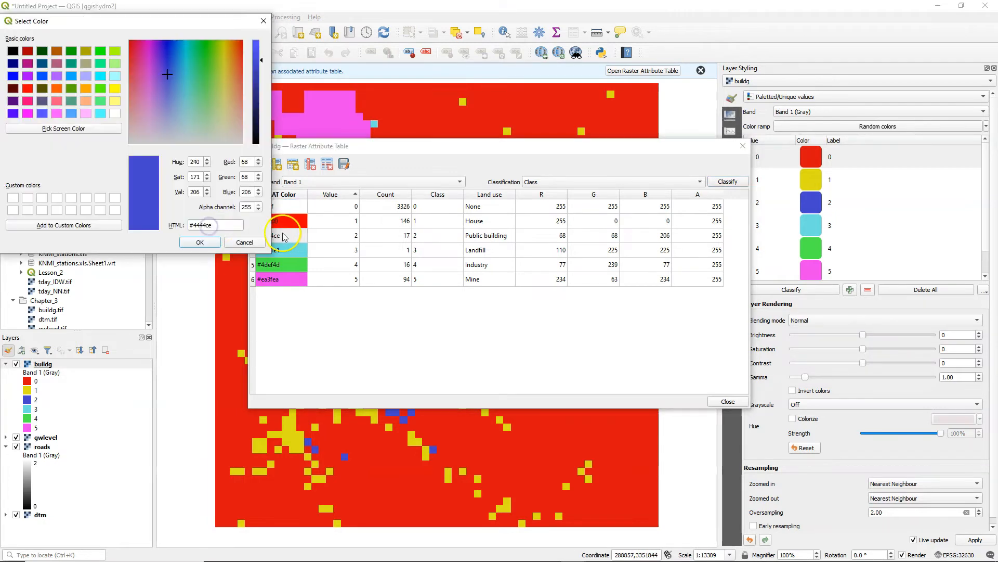
{"action": "left_click", "coordinate": [200, 242]}
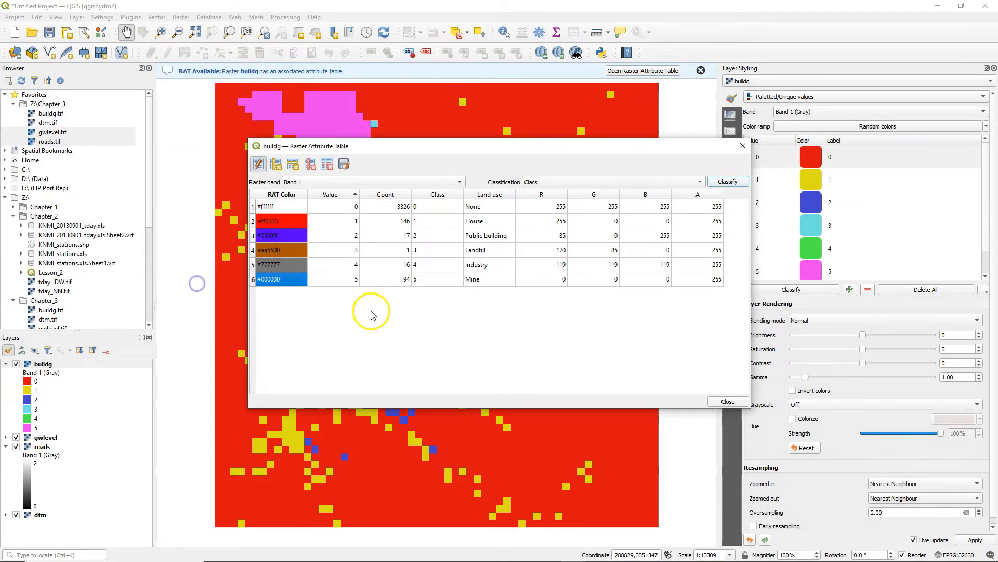
{"action": "mouse_move", "coordinate": [445, 318]}
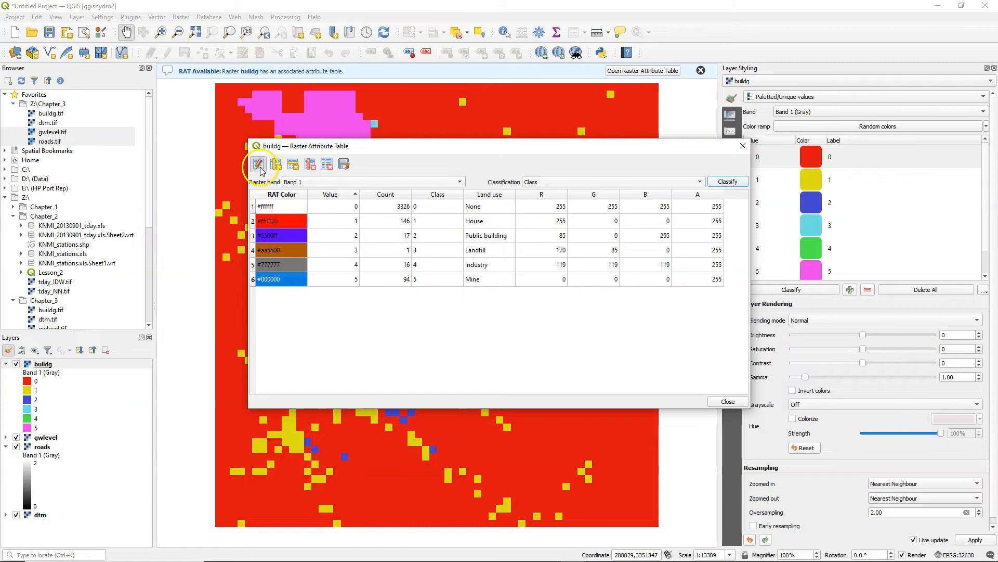
{"action": "mouse_move", "coordinate": [260, 166]}
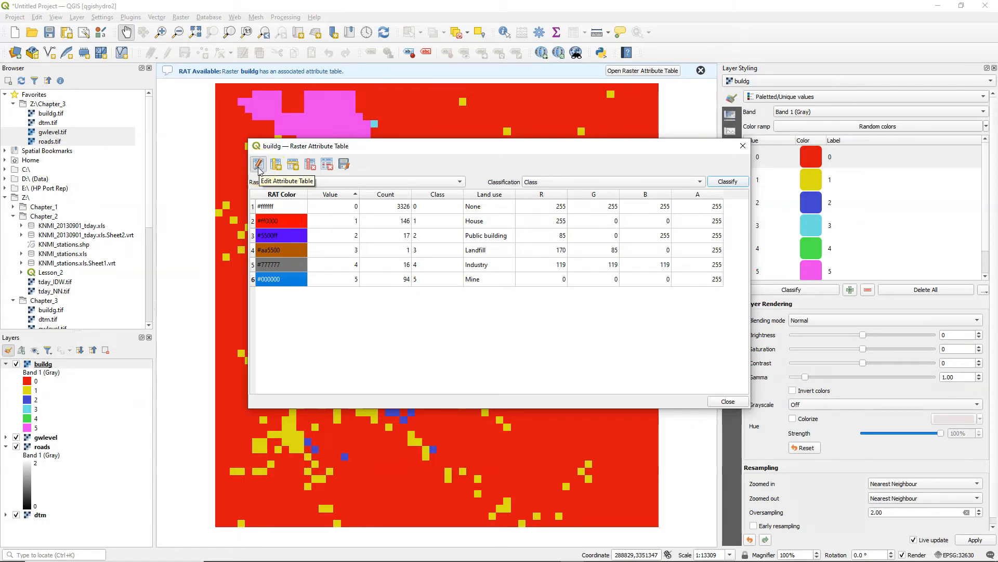
Save the table edits, reclassify buildg by the Land use field, and close the table
{"action": "left_click", "coordinate": [258, 164]}
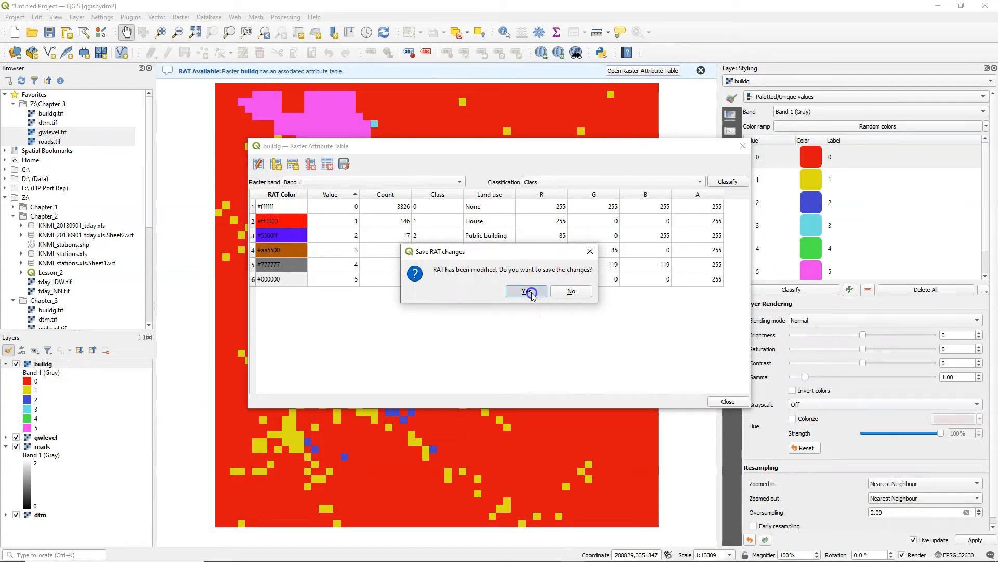
{"action": "left_click", "coordinate": [526, 291]}
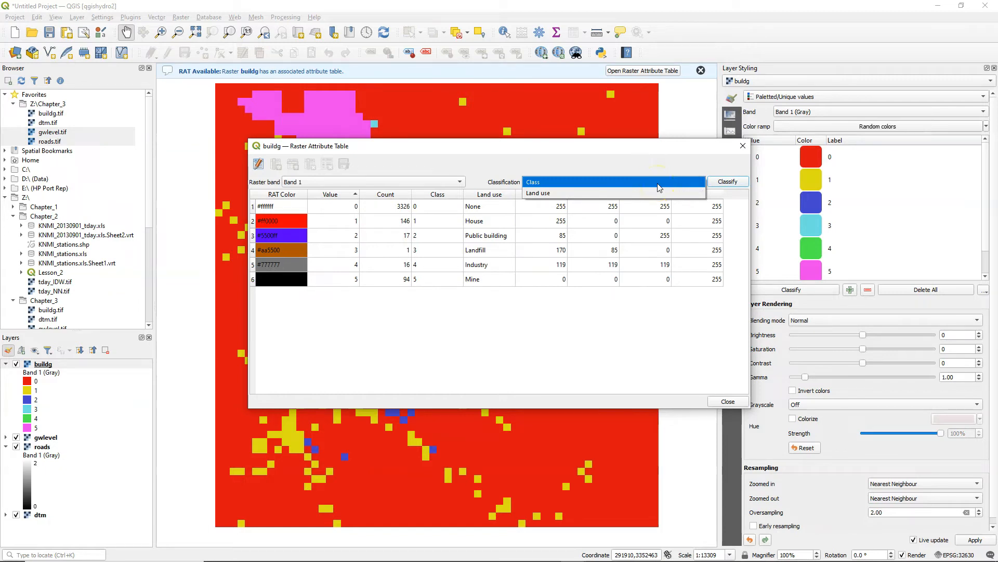
{"action": "left_click", "coordinate": [538, 193]}
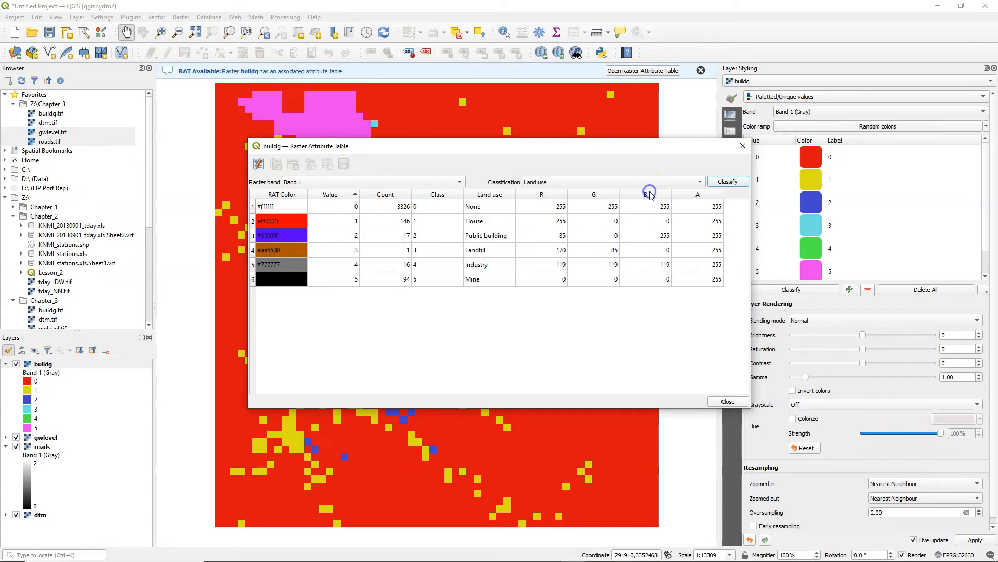
{"action": "left_click", "coordinate": [728, 180]}
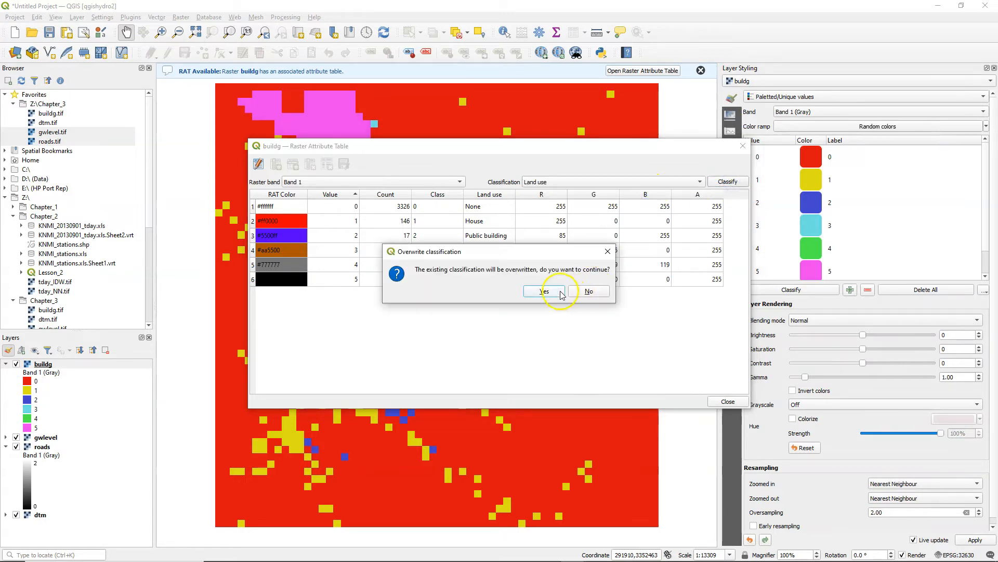
{"action": "left_click", "coordinate": [544, 291]}
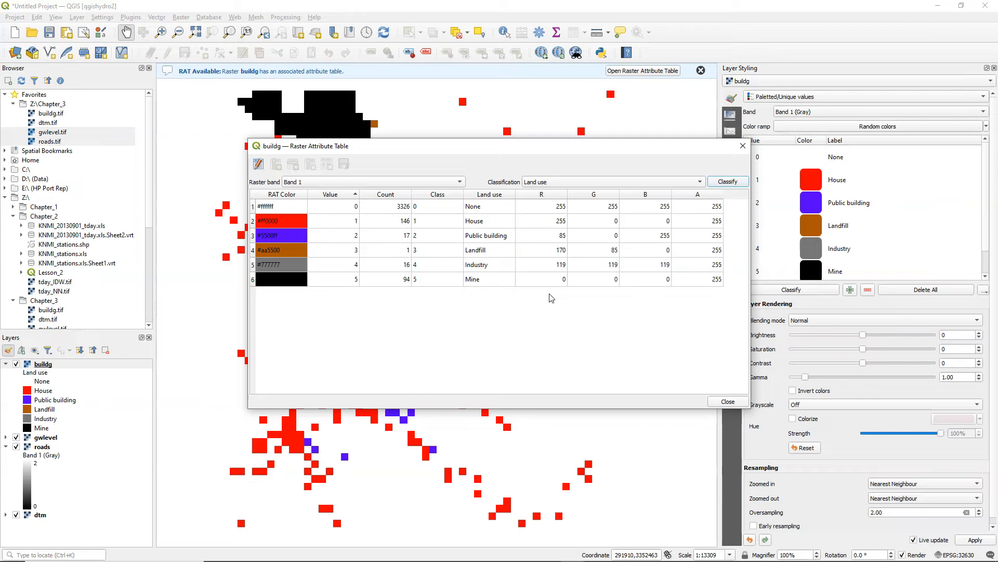
{"action": "left_click", "coordinate": [728, 401]}
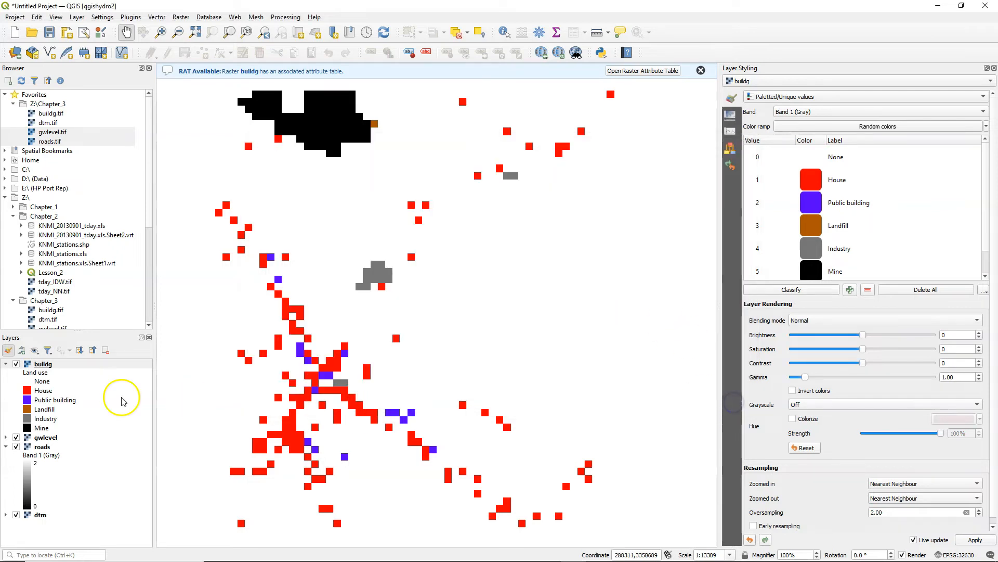
Create a GDAL auxiliary XML attribute table for the roads raster
{"action": "right_click", "coordinate": [41, 446]}
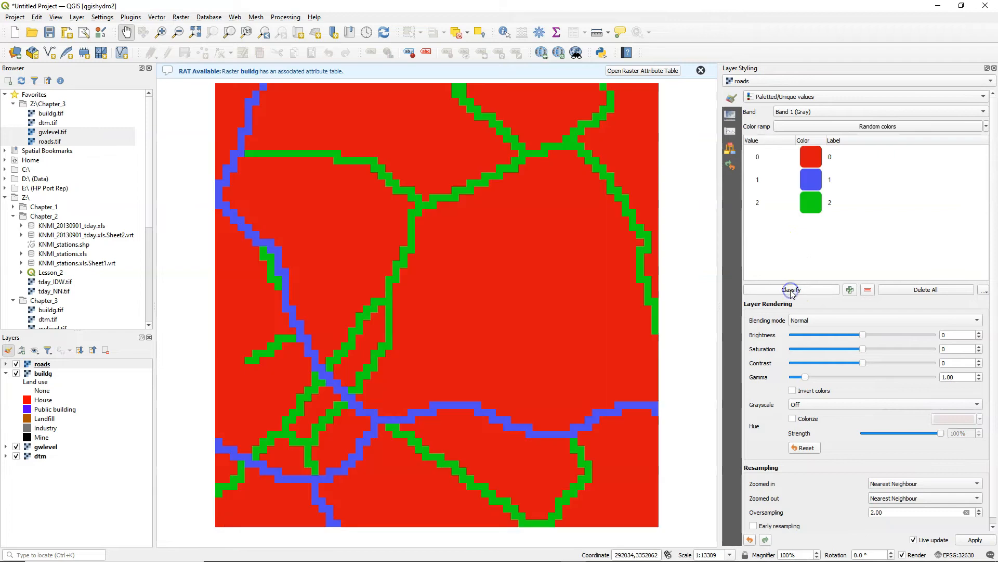
{"action": "mouse_move", "coordinate": [622, 277]}
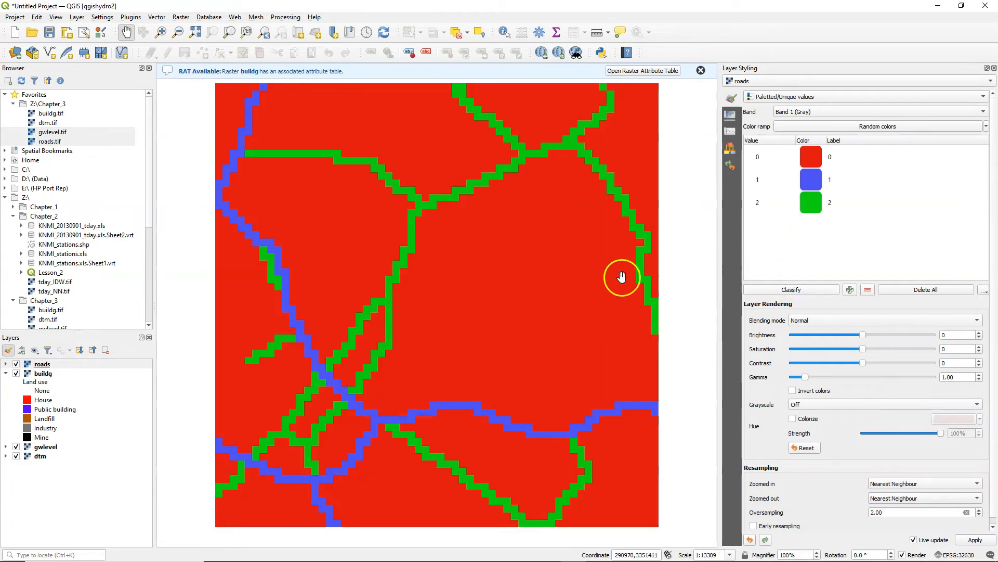
{"action": "right_click", "coordinate": [41, 364]}
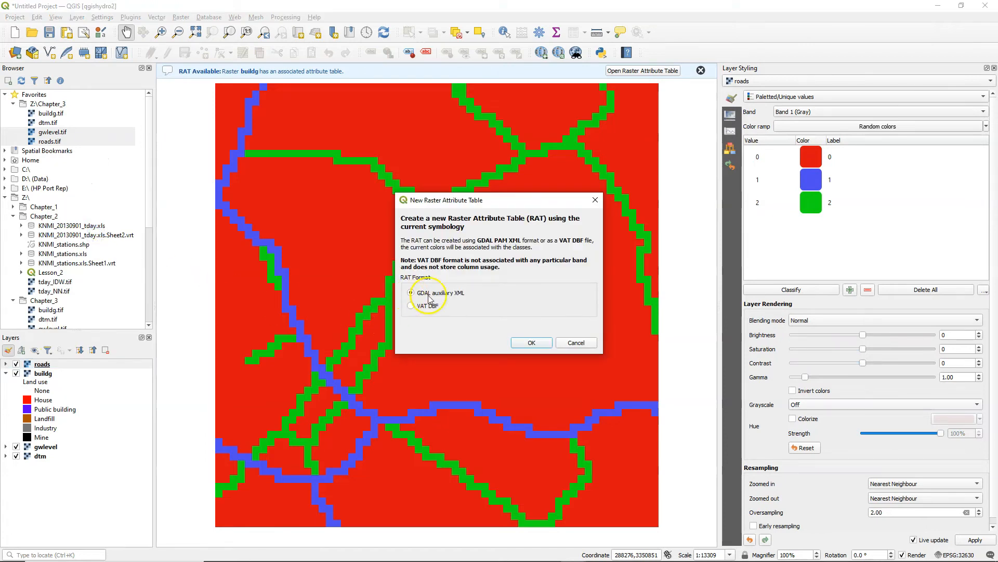
{"action": "left_click", "coordinate": [531, 342]}
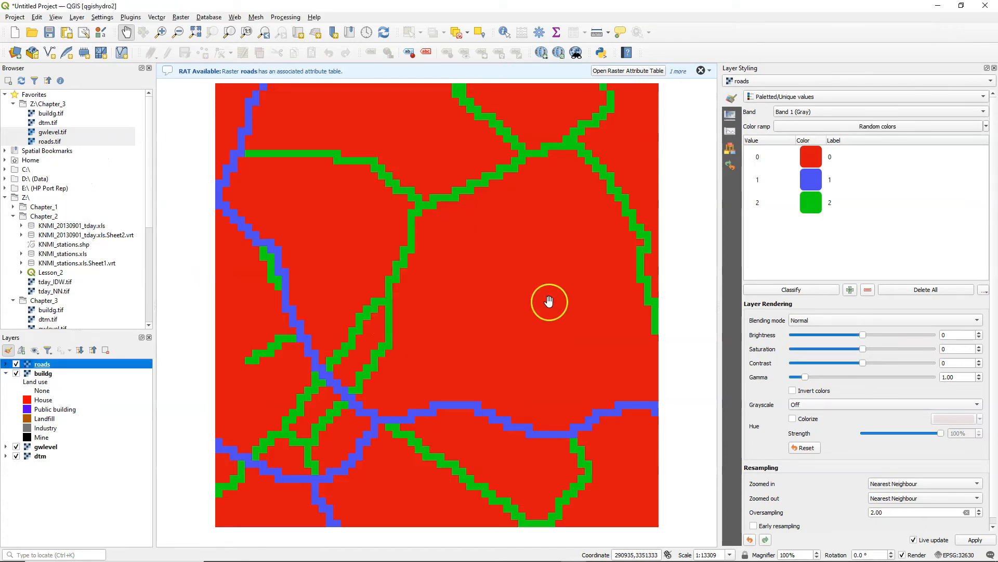
{"action": "left_click", "coordinate": [628, 71]}
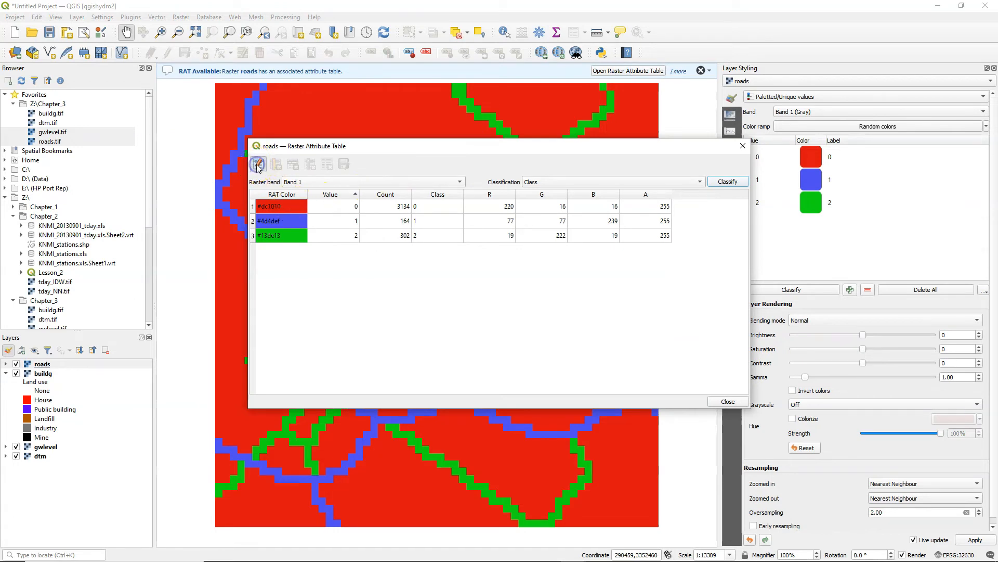
{"action": "mouse_move", "coordinate": [288, 330]}
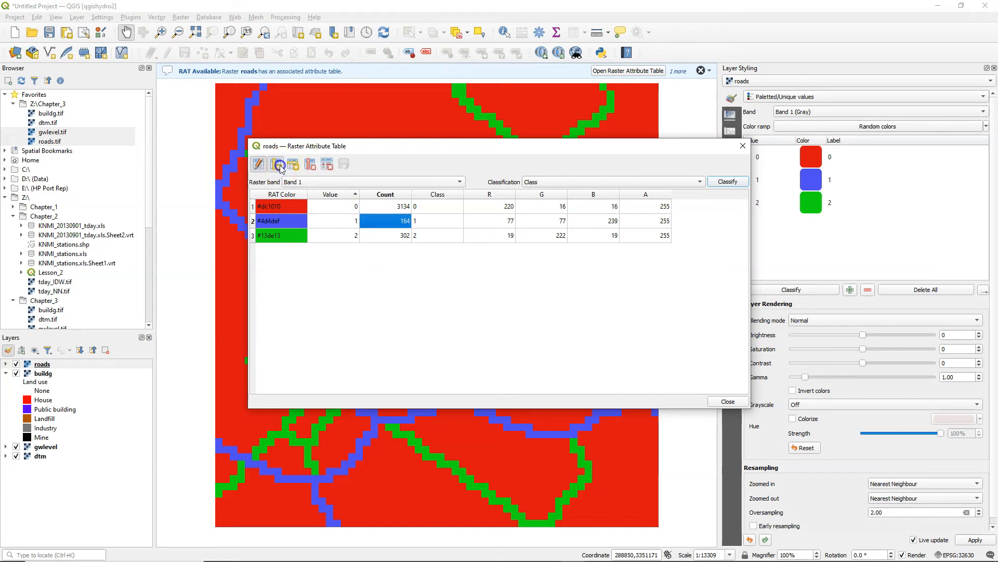
Add a 'Road type' class-name column after Class in the roads table
{"action": "left_click", "coordinate": [275, 164]}
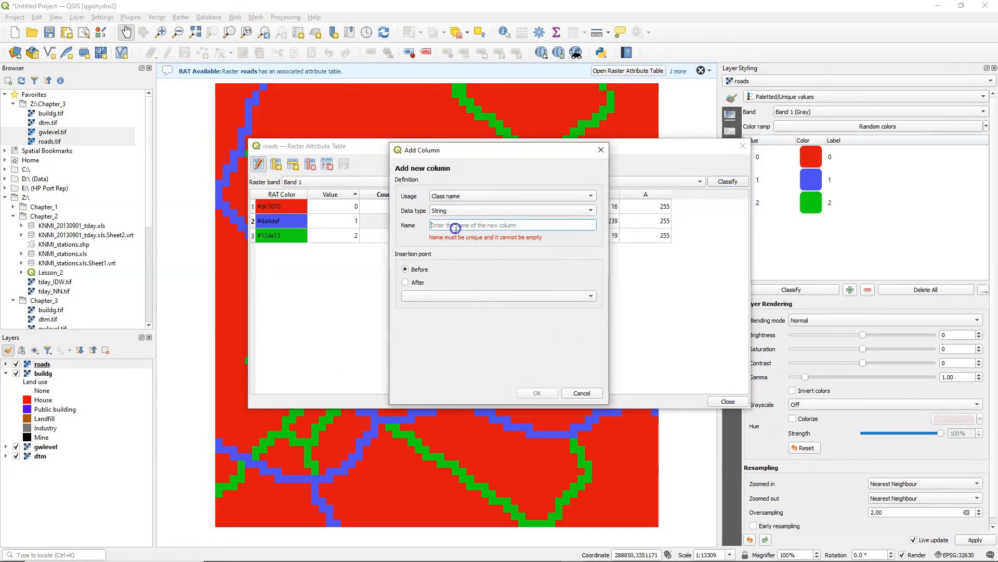
{"action": "type", "text": "R"}
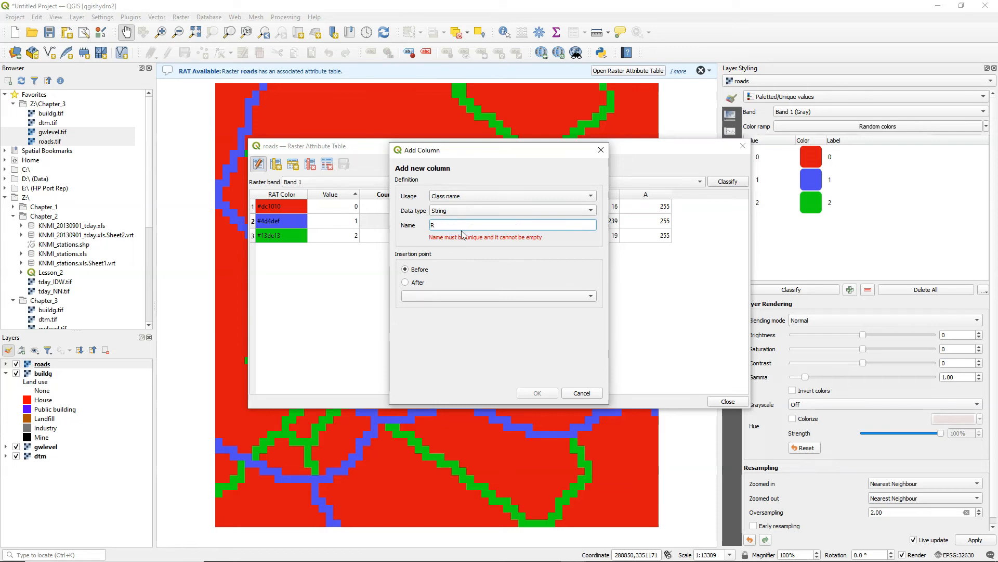
{"action": "type", "text": "Road type"}
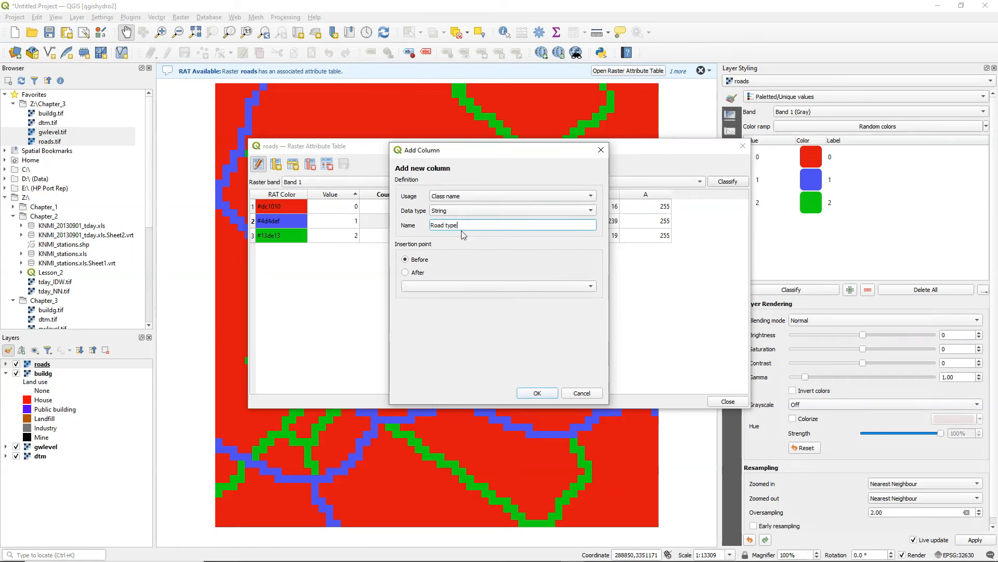
{"action": "left_click", "coordinate": [405, 271]}
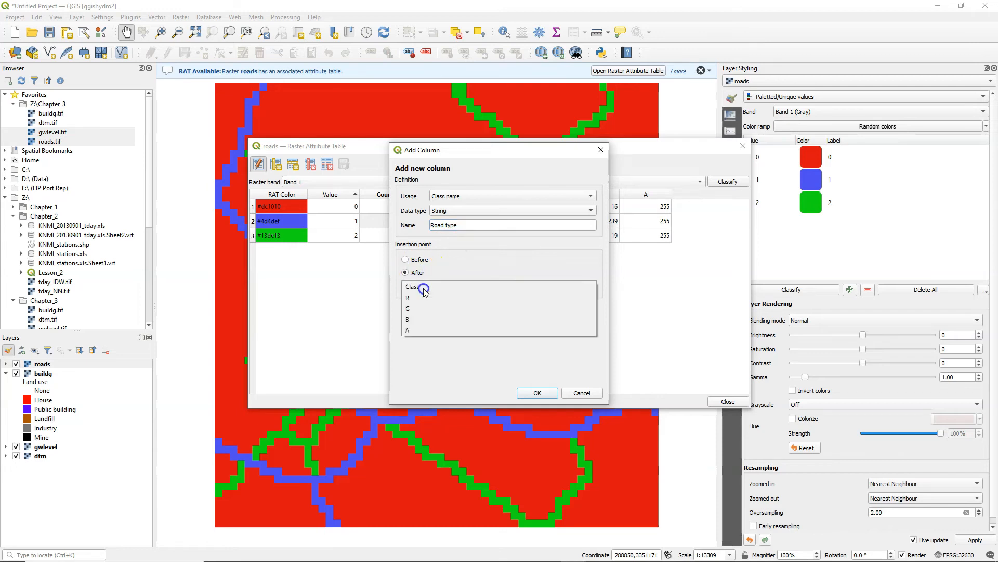
{"action": "left_click", "coordinate": [537, 392]}
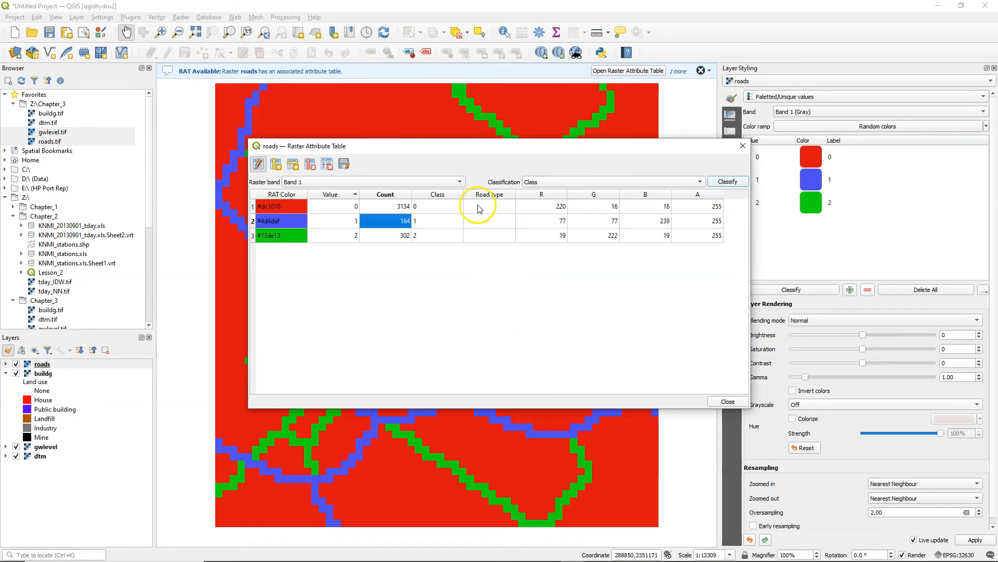
Name road classes 'no road' and 'dirt road', colour no road white, and set Road type as classification field
{"action": "type", "text": "no road"}
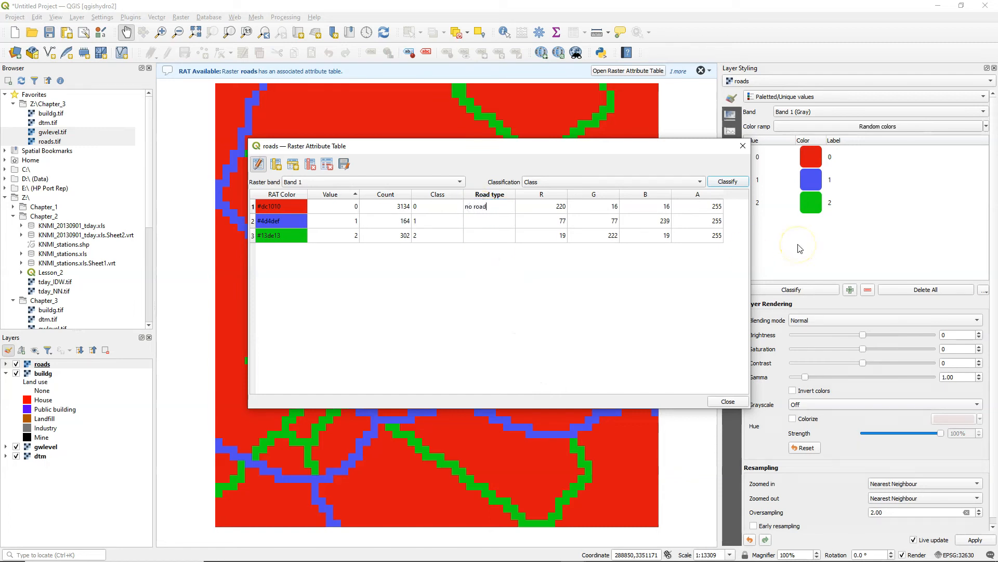
{"action": "type", "text": "dirt road"}
{"action": "left_click", "coordinate": [489, 236]}
{"action": "type", "text": "tarmac"}
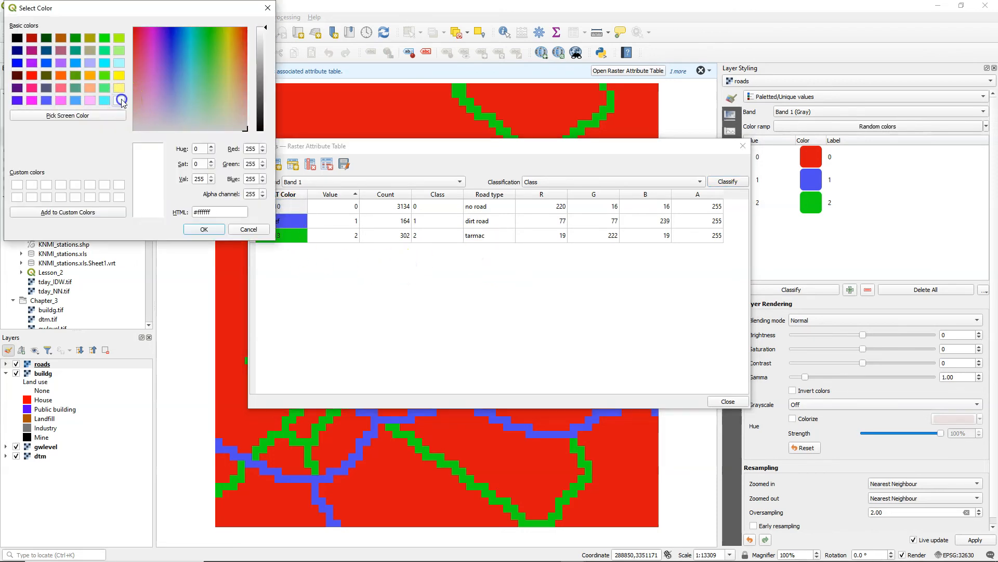
{"action": "left_click", "coordinate": [167, 59]}
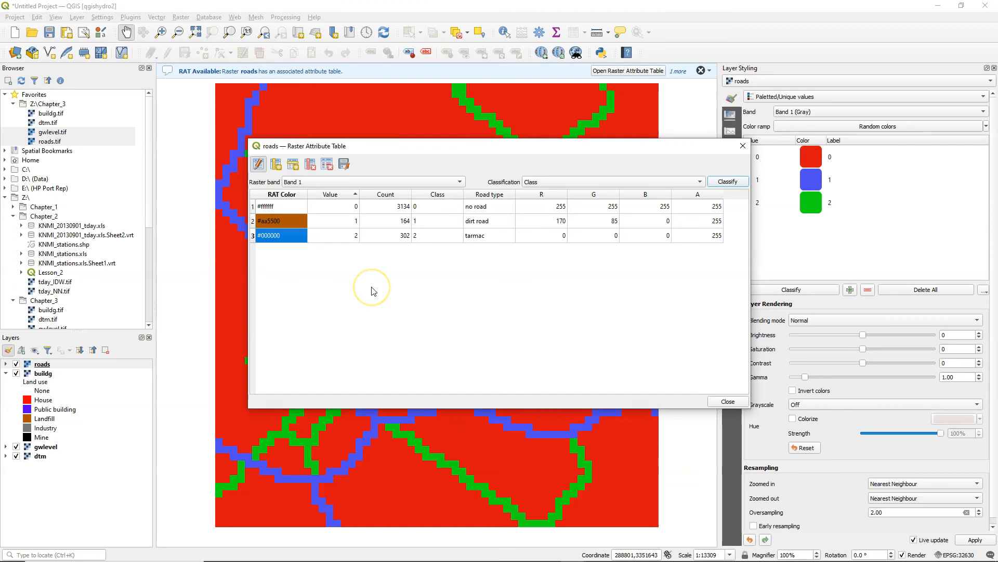
{"action": "left_click", "coordinate": [614, 182]}
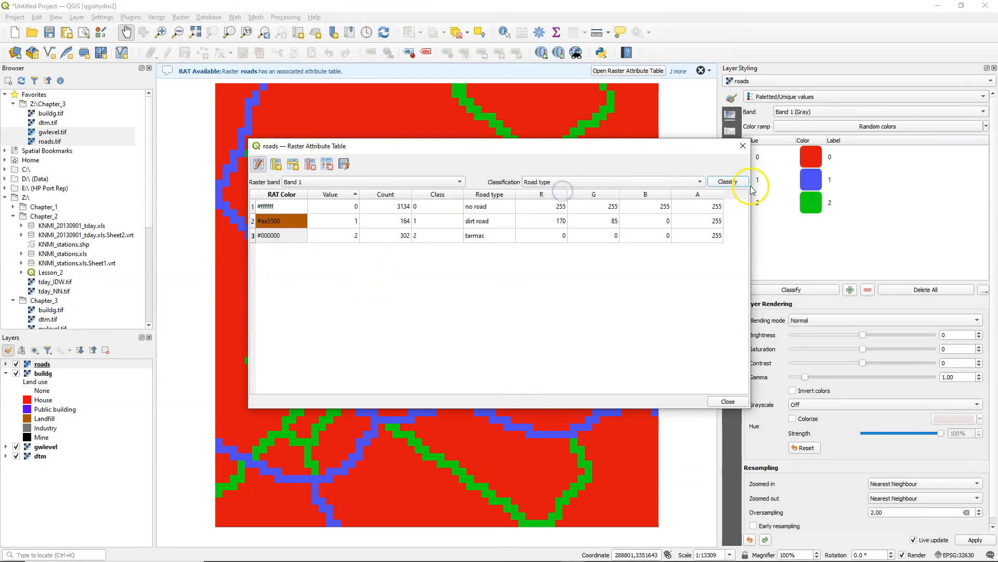
Apply the Road type classification to roads, end table editing and save the changes
{"action": "left_click", "coordinate": [728, 181]}
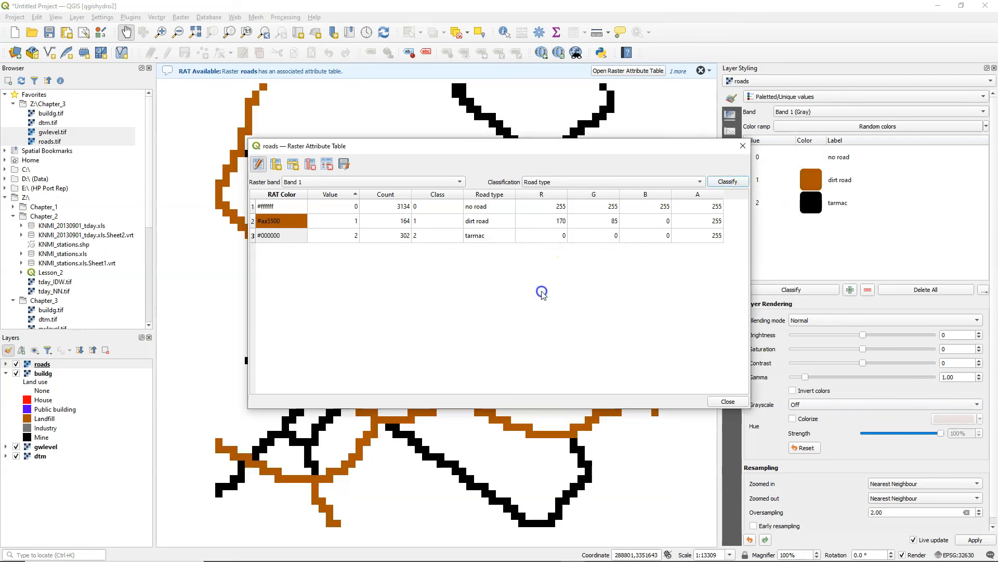
{"action": "left_click", "coordinate": [258, 164]}
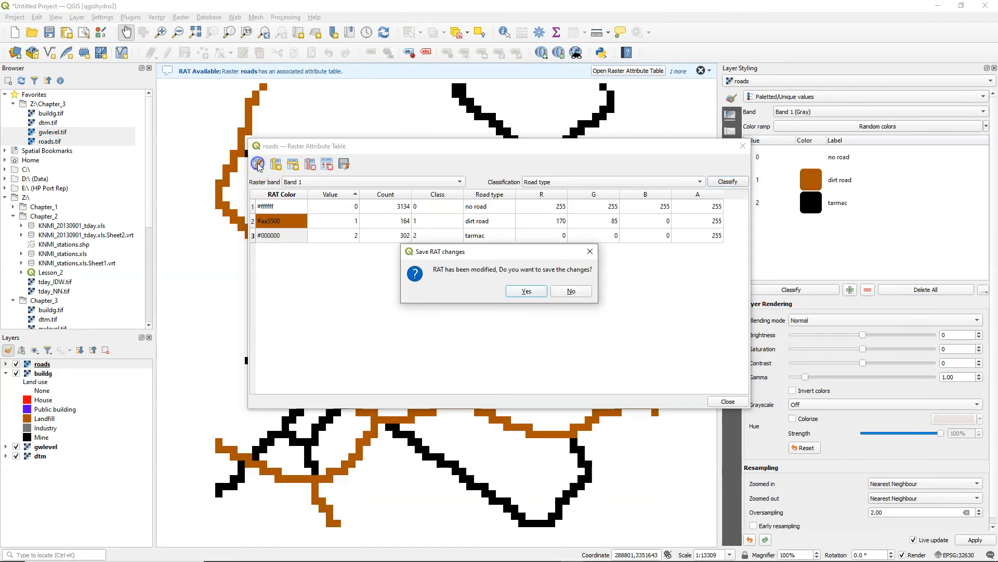
{"action": "left_click", "coordinate": [526, 291]}
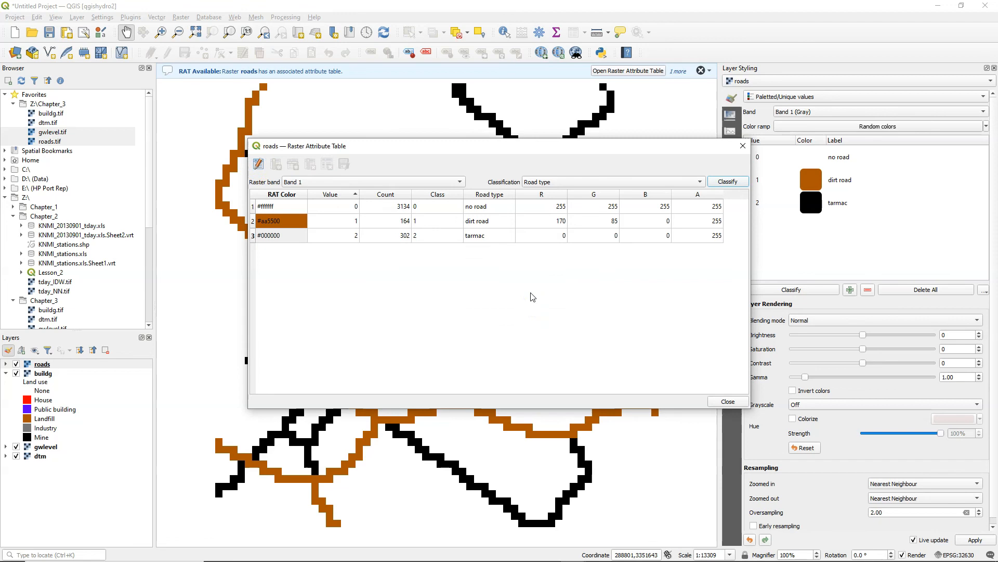